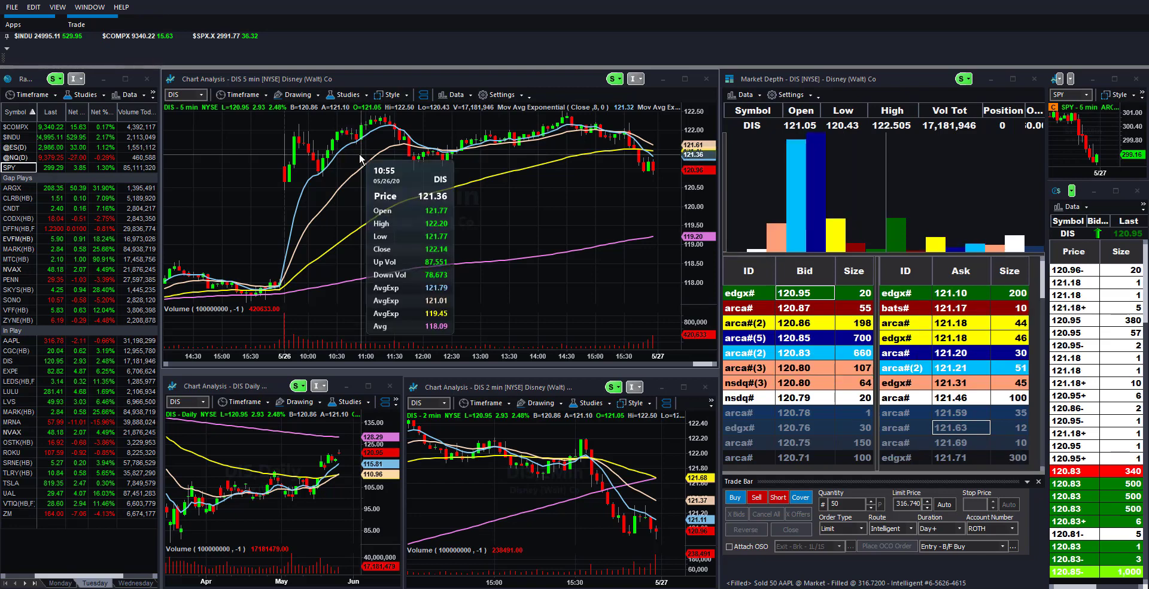
mouse_move(344, 160)
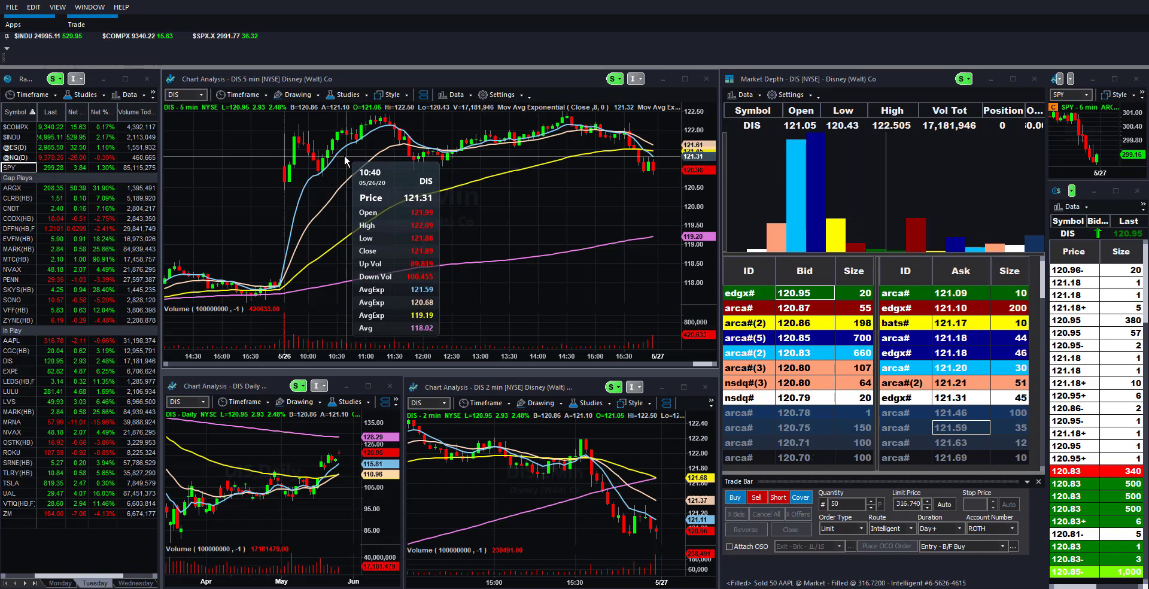
mouse_move(316, 119)
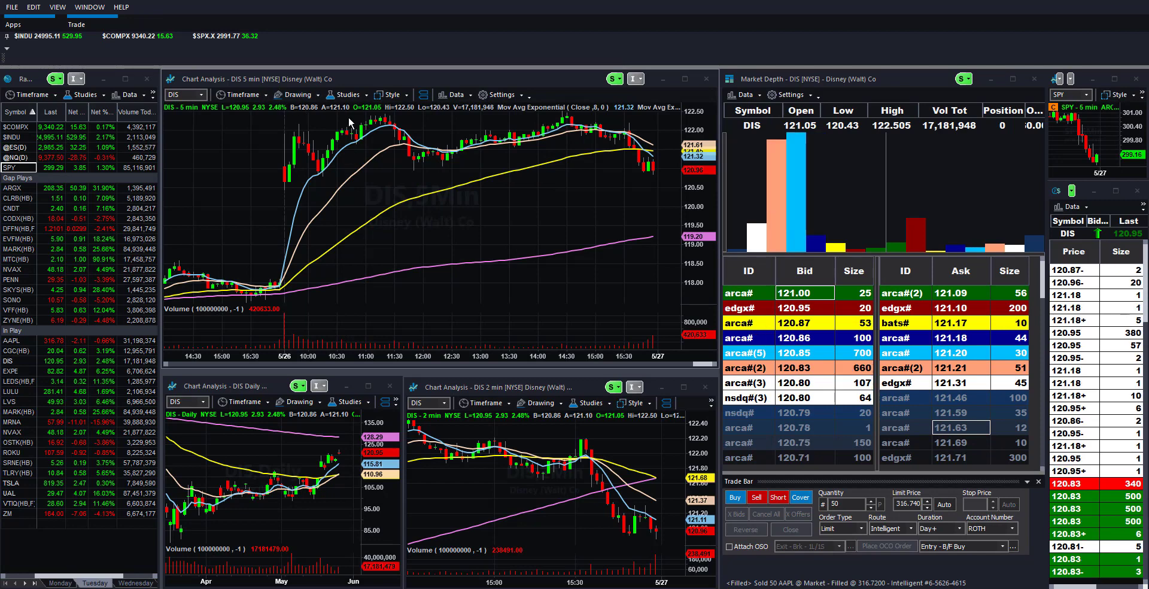
mouse_move(385, 148)
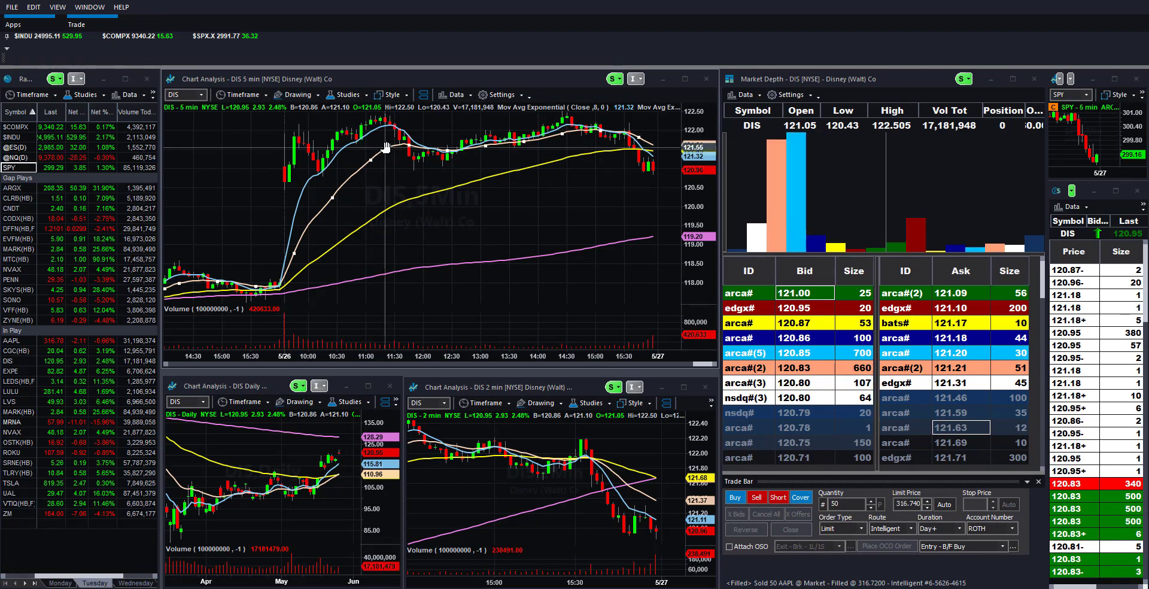
mouse_move(385, 144)
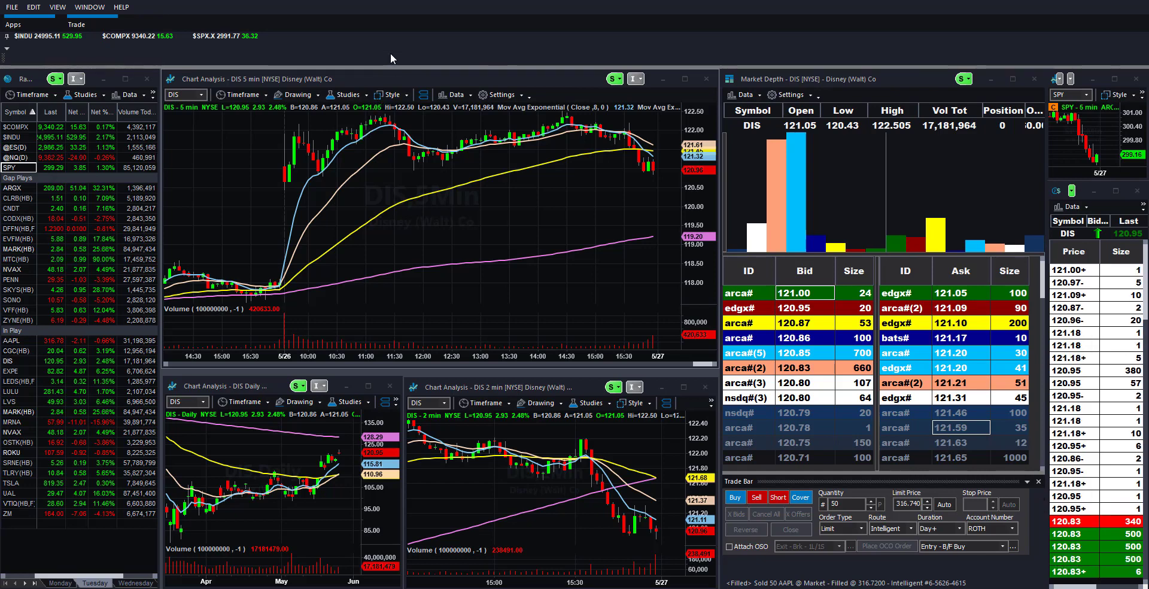
mouse_move(538, 69)
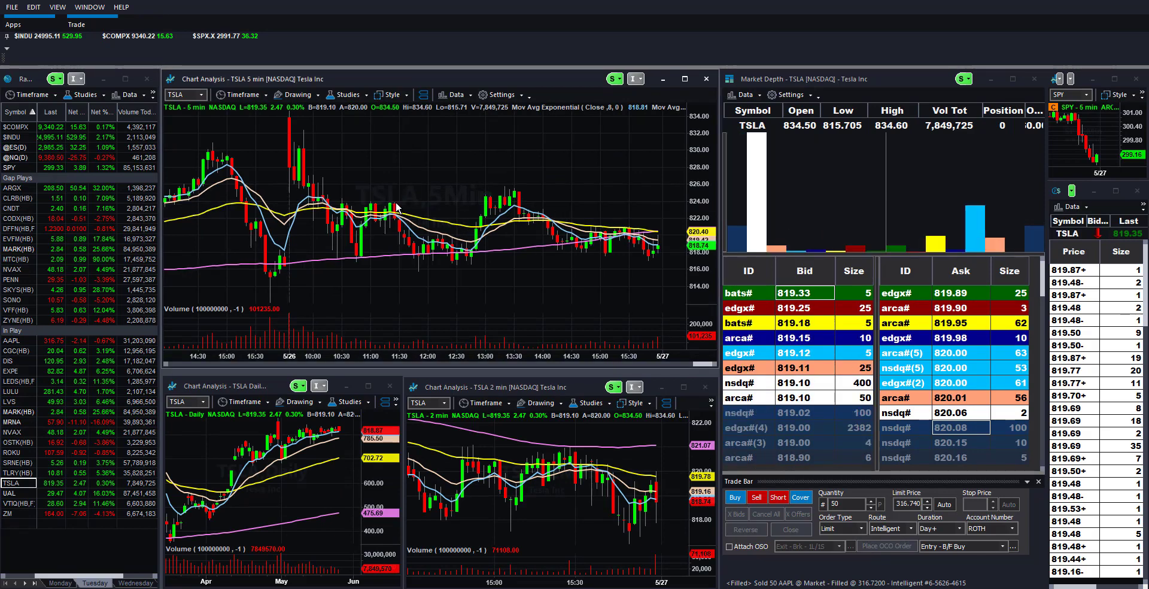
mouse_move(409, 207)
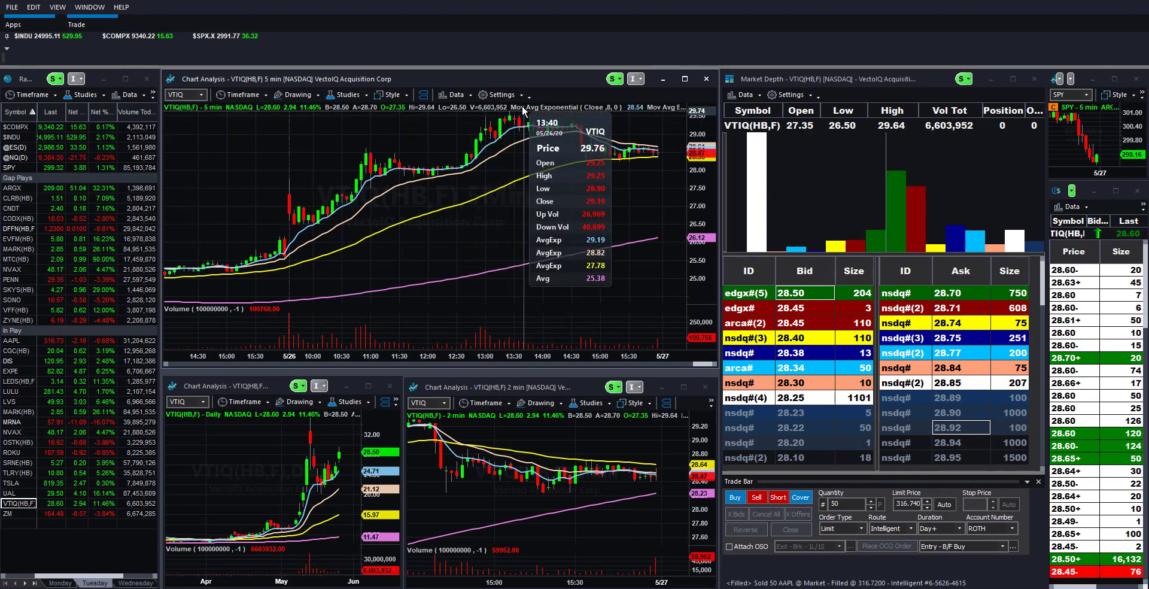
mouse_move(277, 239)
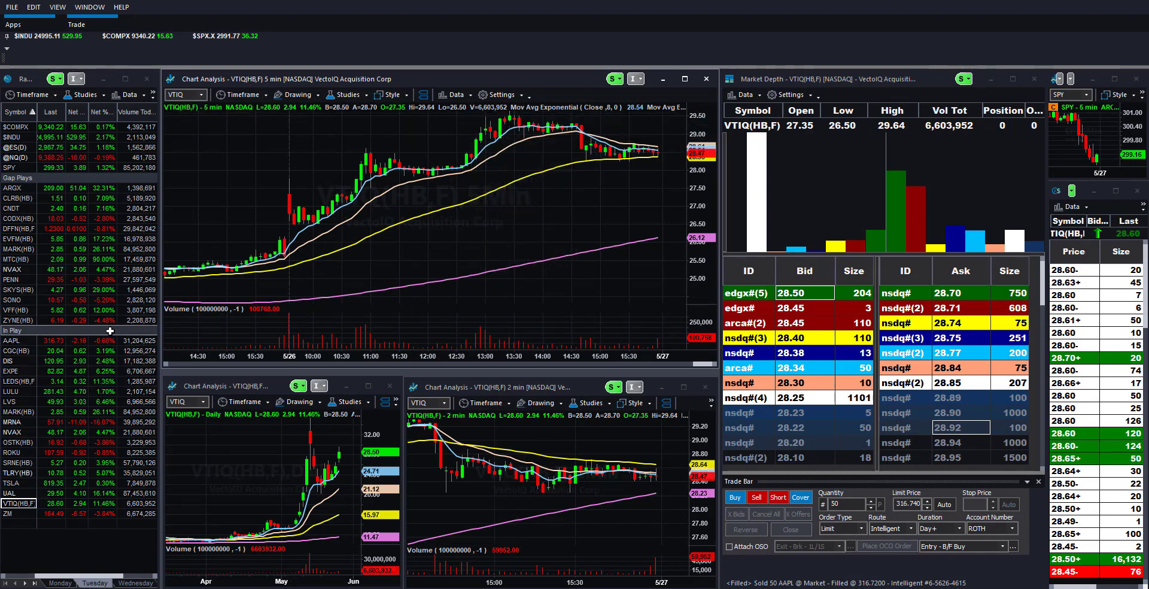
- Load MARK (Remark Holdings) into the linked charts, market depth and time-and-sales from the watchlist
left_click(20, 248)
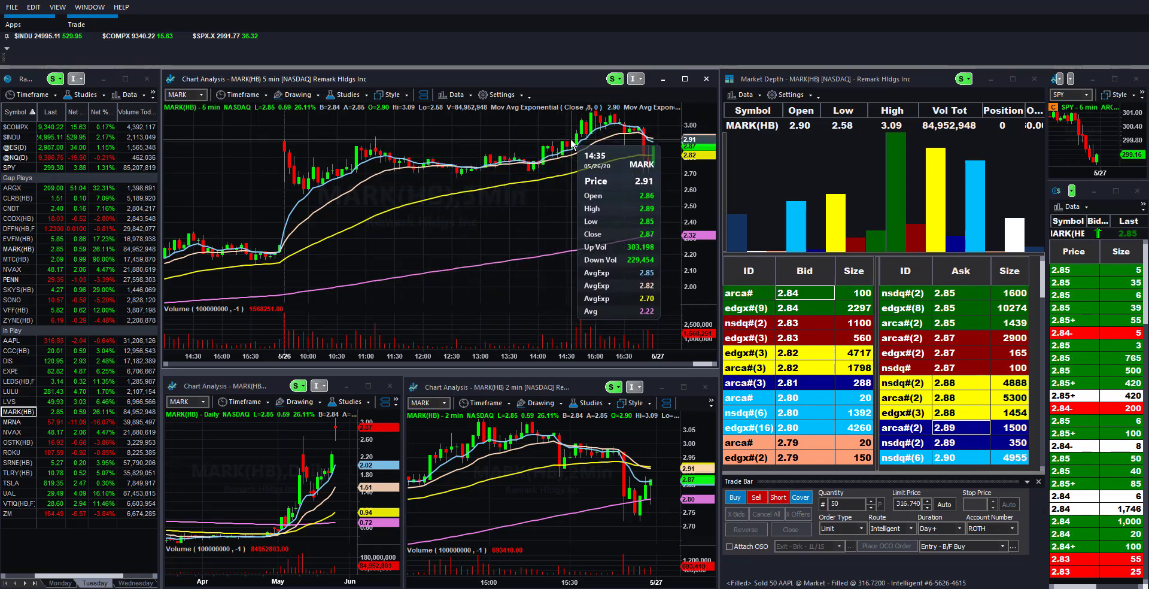
mouse_move(345, 174)
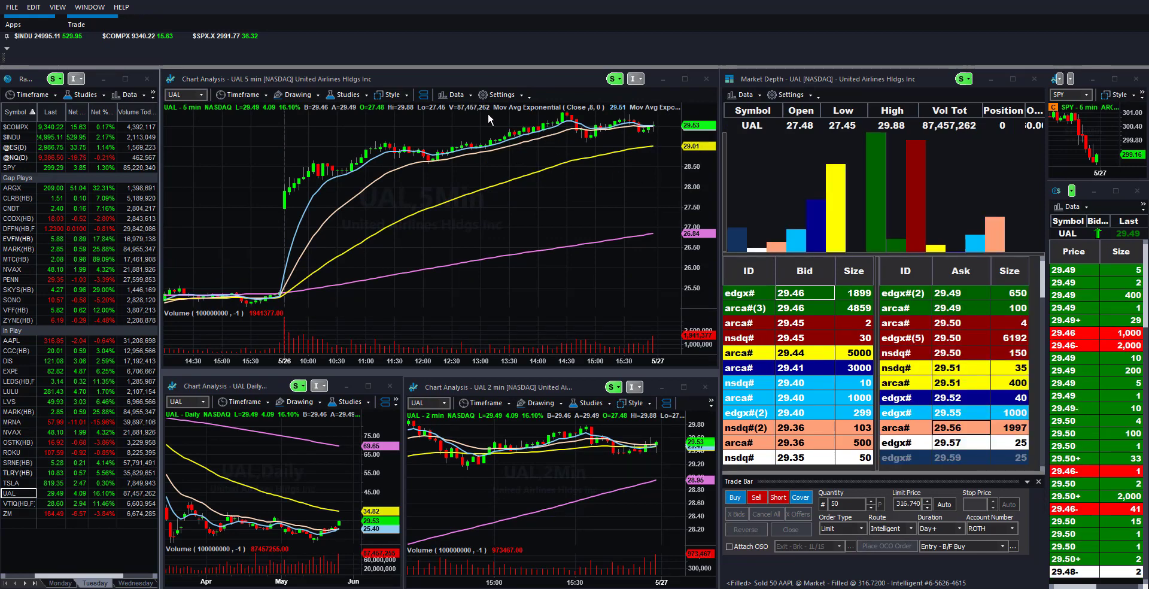
mouse_move(431, 137)
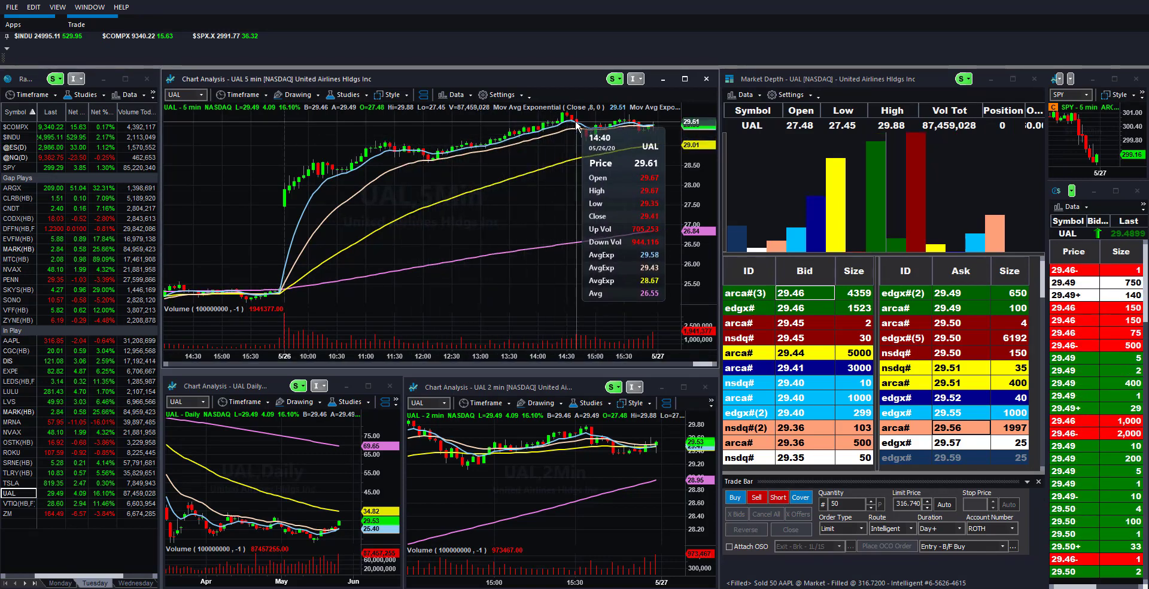
mouse_move(539, 139)
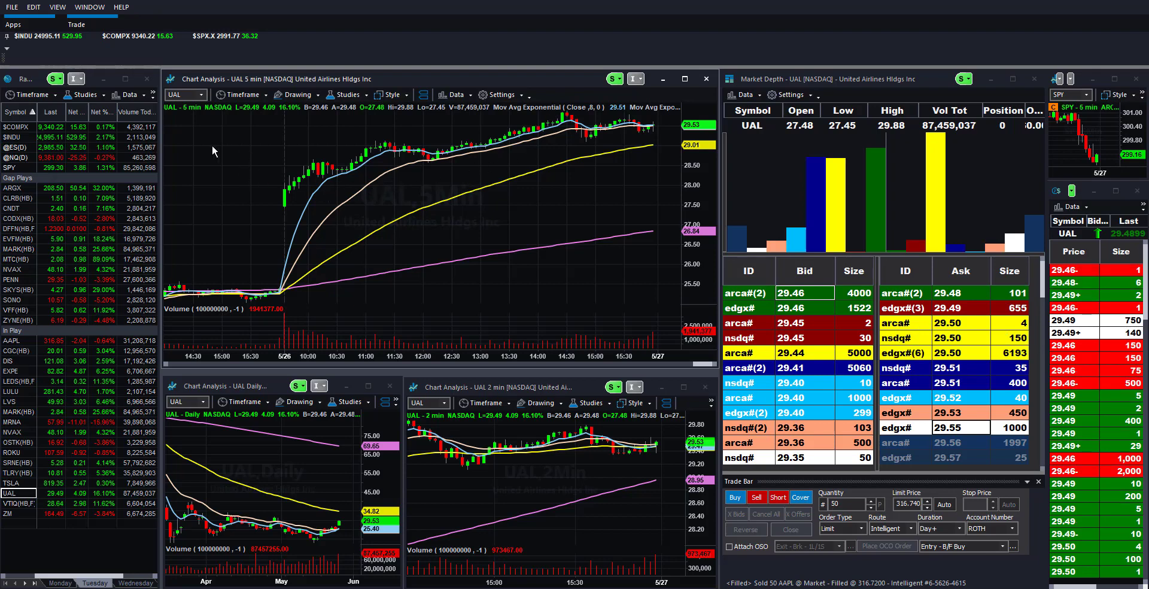
mouse_move(222, 163)
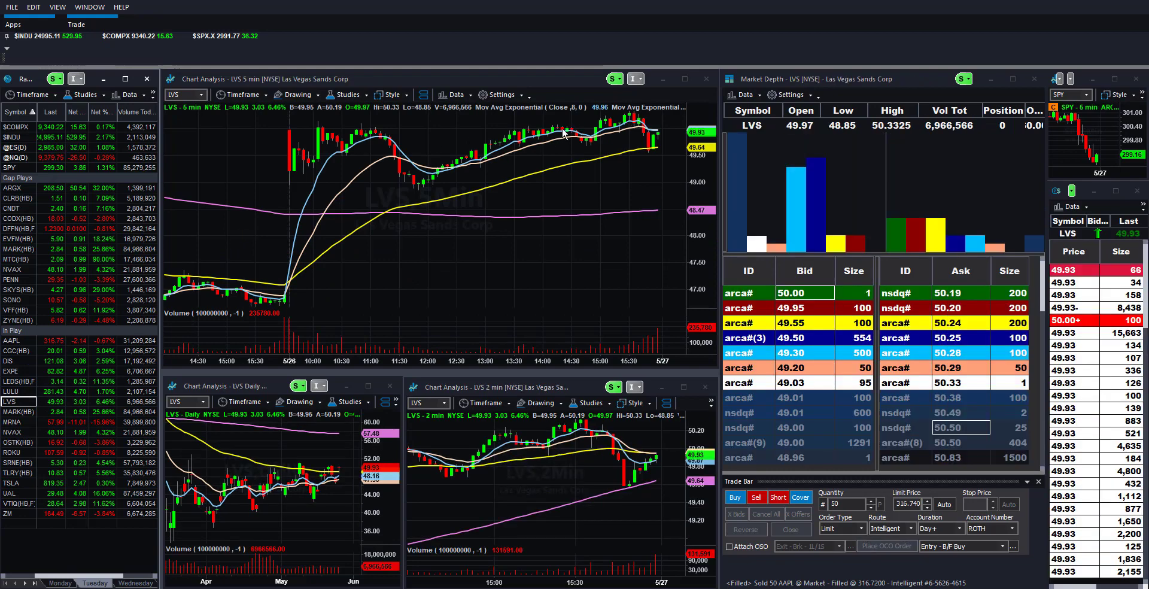
mouse_move(257, 205)
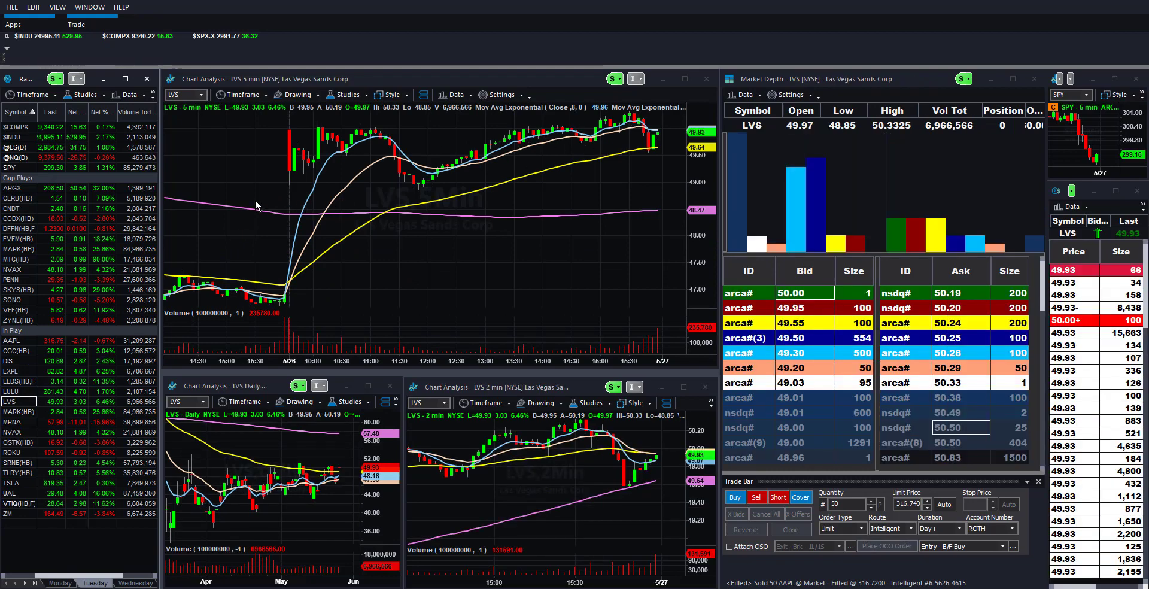